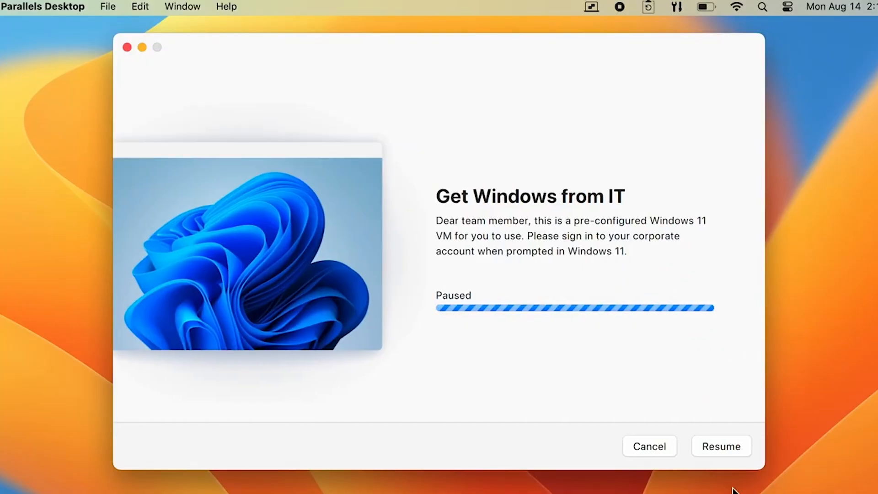
# - Dismiss the paused 'Get Windows from IT' setup and show the Parallels 18 YouTube video
pyautogui.click(722, 446)
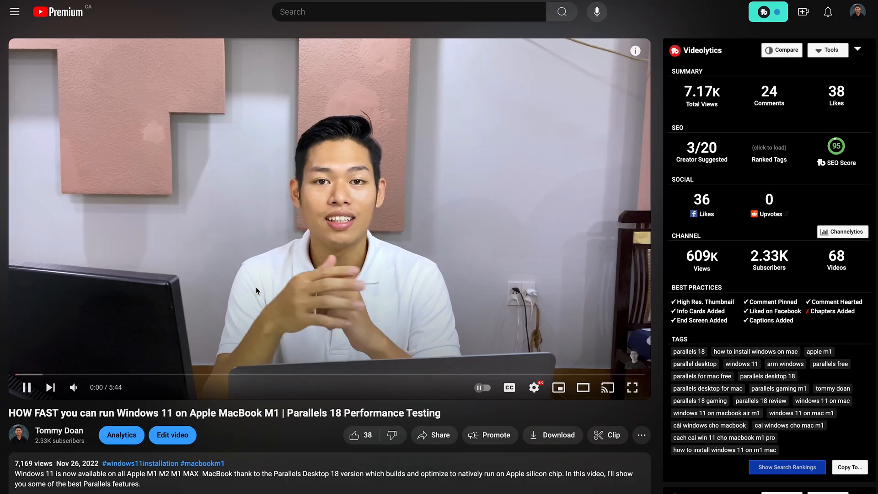
# - Reach the Parallels Desktop for Mac page via the description's 'Download Parallels' link
pyautogui.scroll(-3)
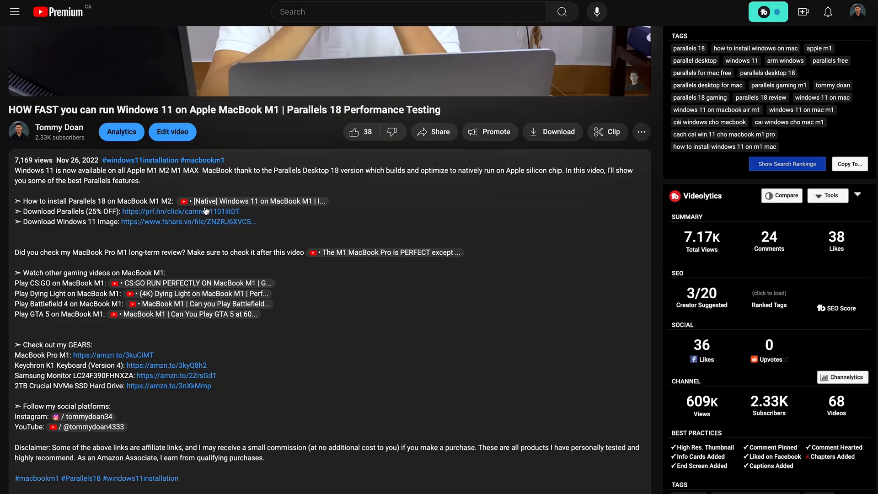
pyautogui.click(178, 212)
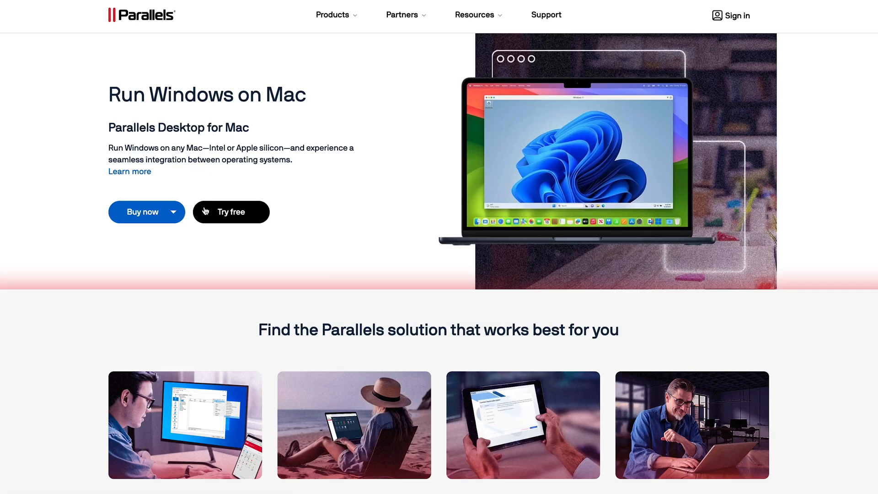
pyautogui.moveTo(225, 216)
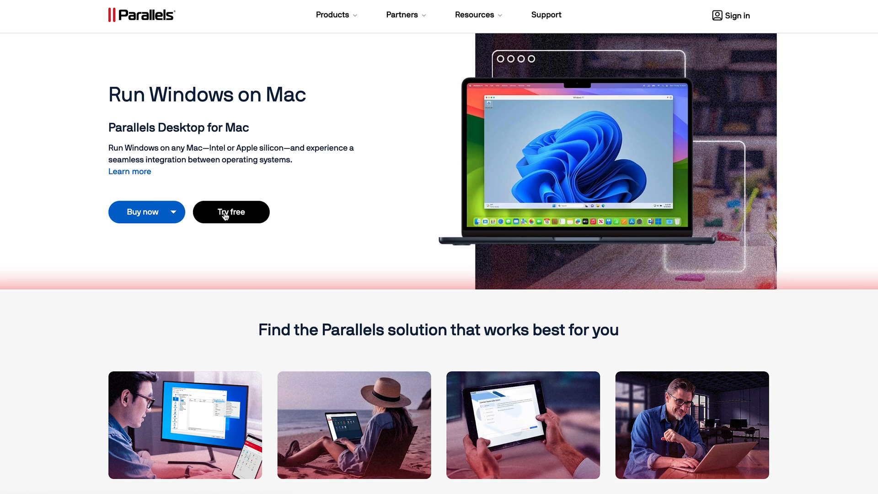
# - Submit the free 14-day trial form with an email address and consent ticked
pyautogui.click(231, 212)
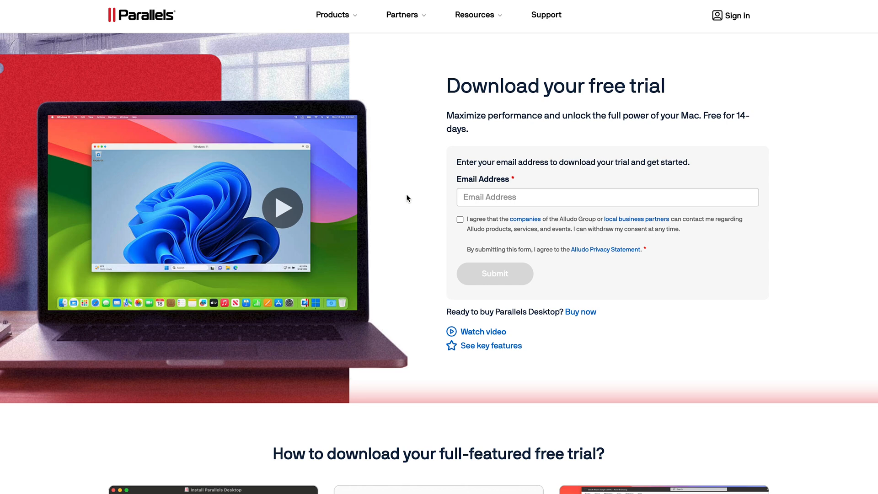
pyautogui.click(460, 219)
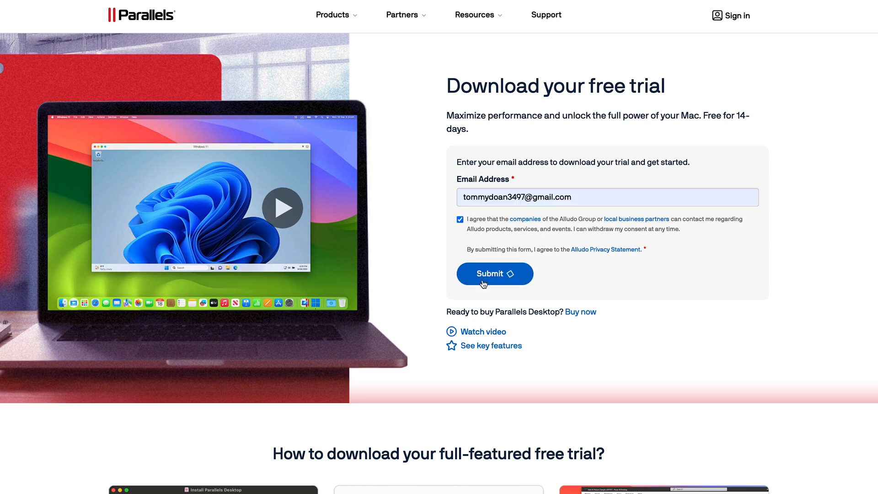
pyautogui.click(493, 274)
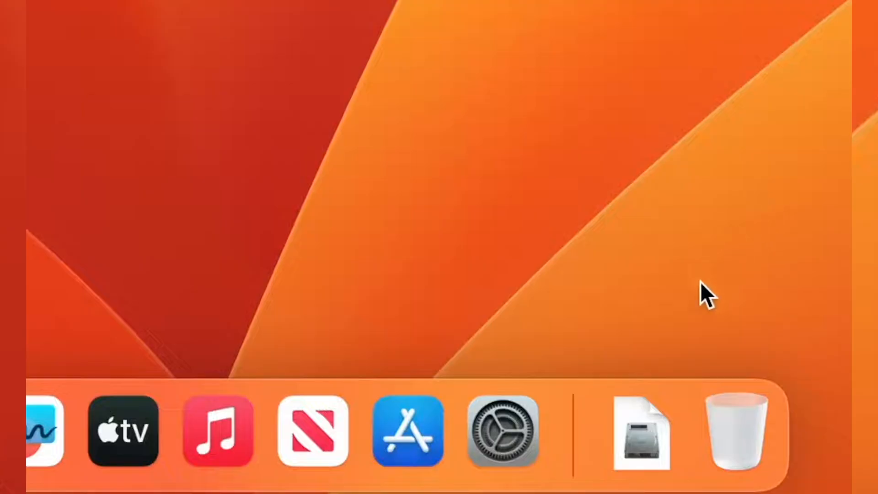
# - Install Parallels Desktop from the downloaded DMG and start the Windows 11 install
pyautogui.click(642, 431)
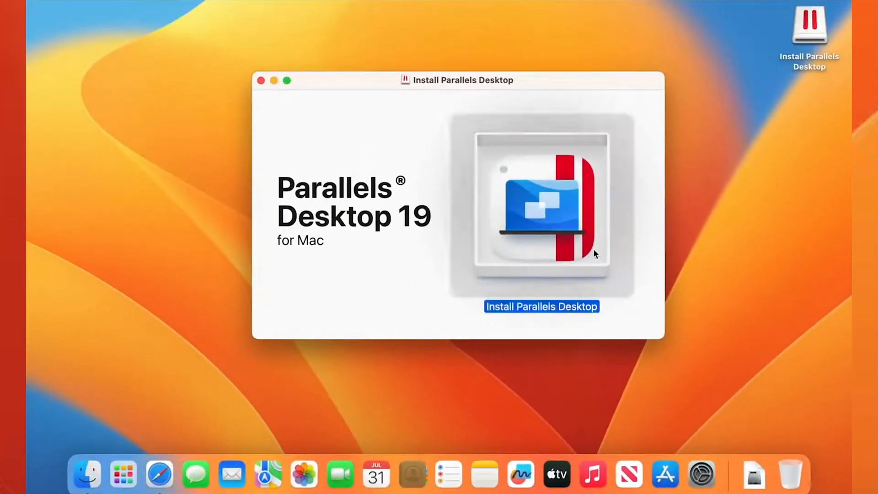
pyautogui.click(542, 306)
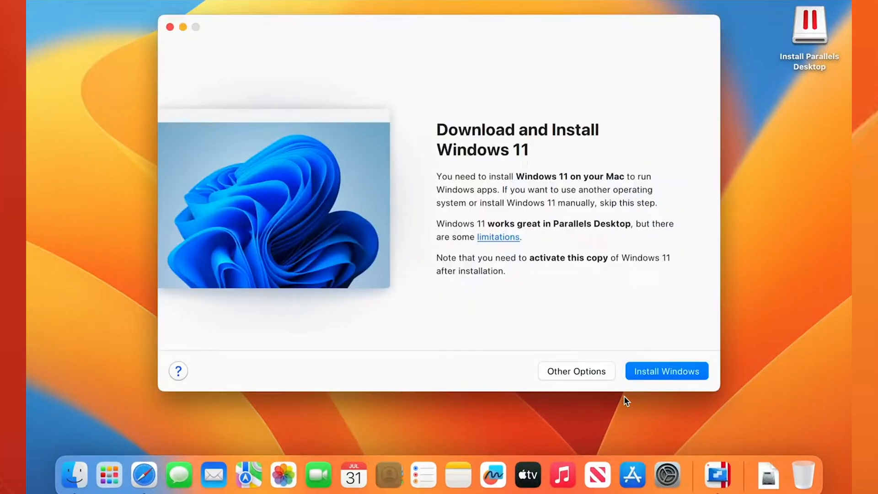
pyautogui.click(667, 371)
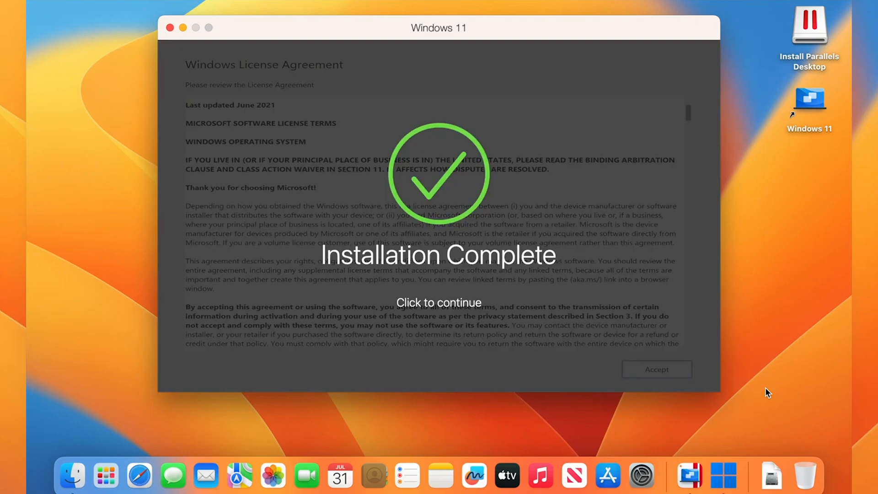
# - Continue past Installation Complete and accept the Windows License Agreement
pyautogui.click(439, 302)
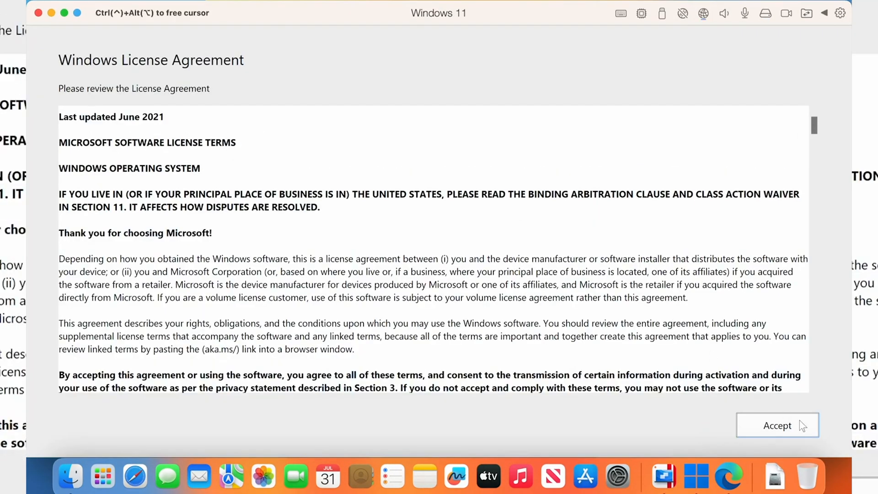
pyautogui.press('cmd+space')
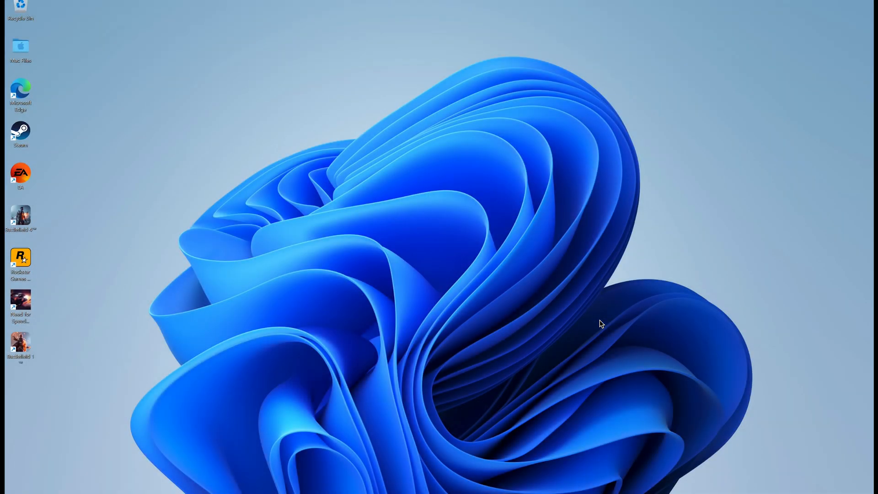
# - Launch Windows Settings from Start, landing on Network & internet with Ethernet connected
pyautogui.click(351, 482)
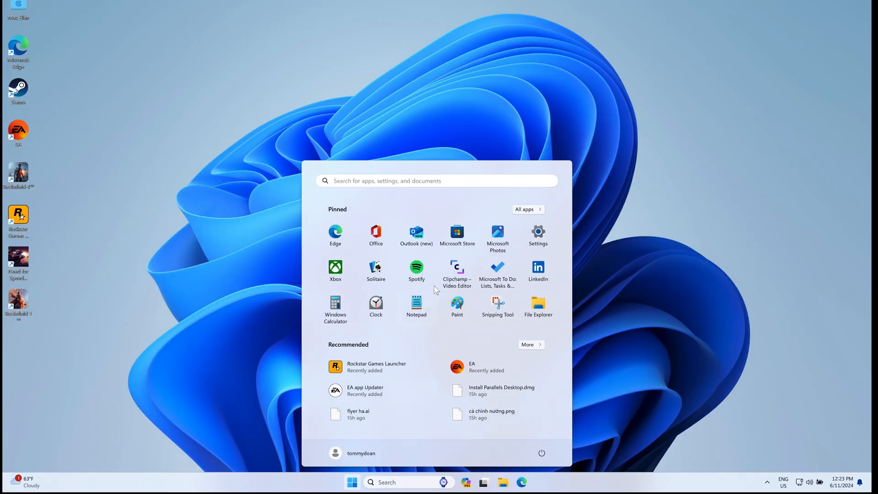
pyautogui.click(537, 231)
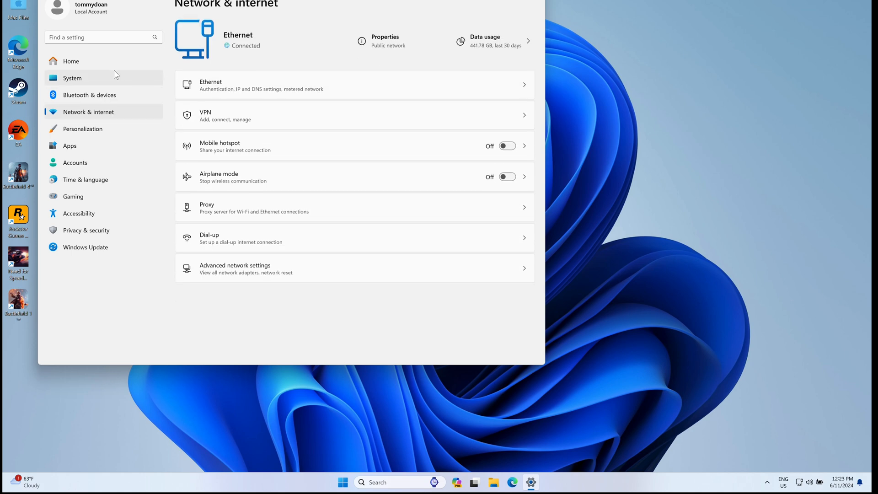